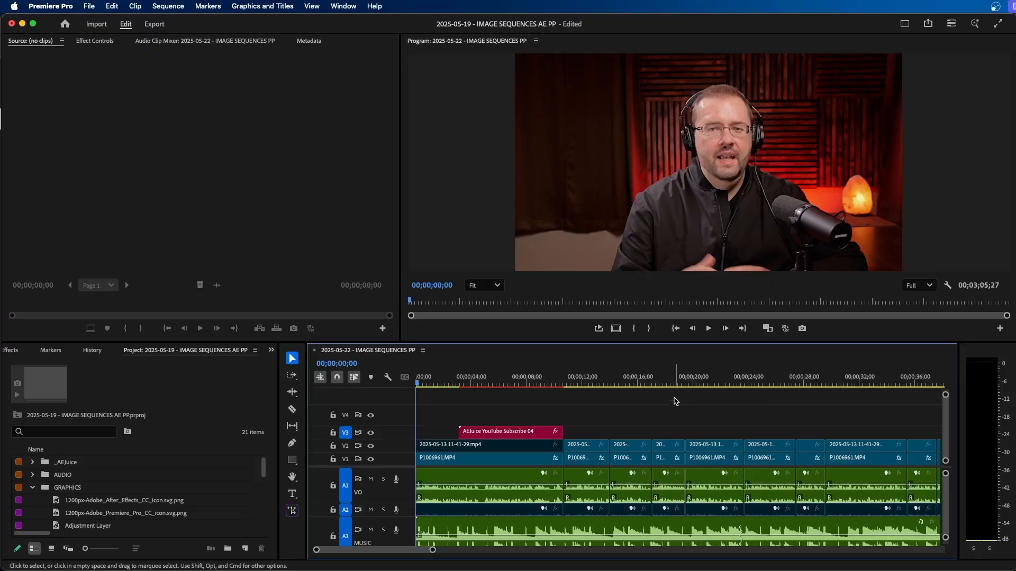
mouse_move(666, 406)
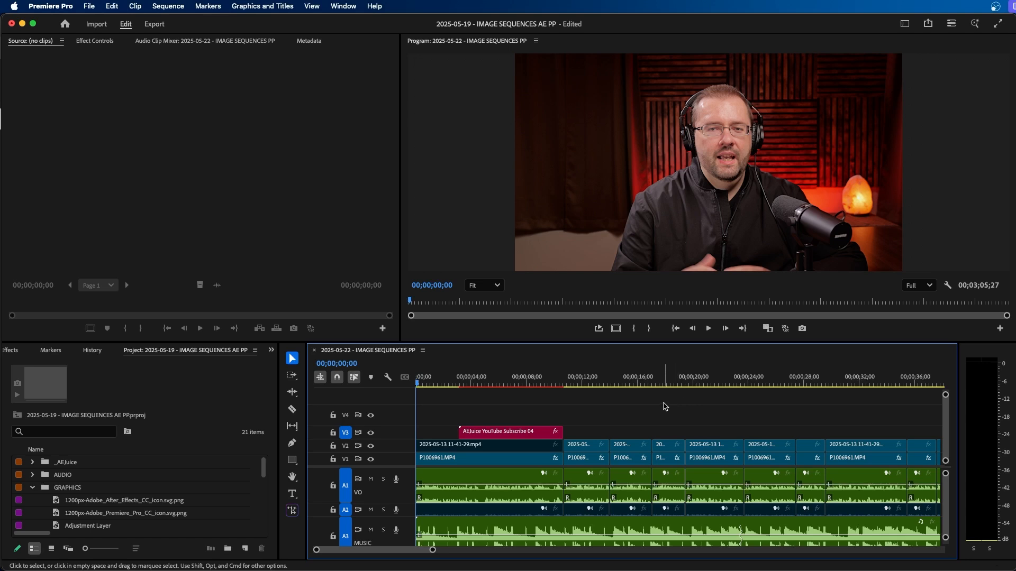
- Select the first P1006961.MP4 talking-head clip on V1 for grading
left_click(502, 458)
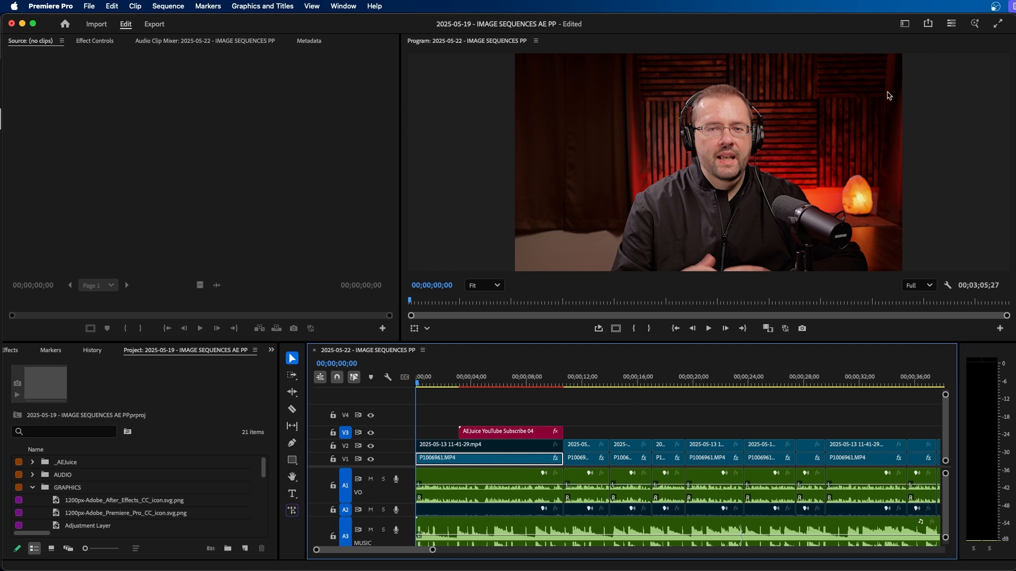
- Switch Premiere Pro to the Color workspace layout
left_click(904, 23)
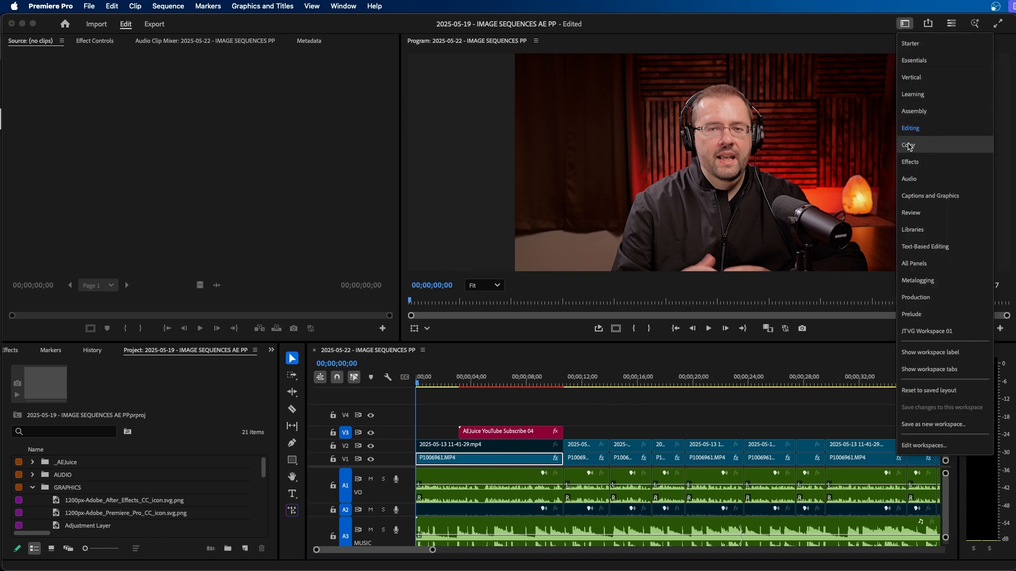
left_click(908, 144)
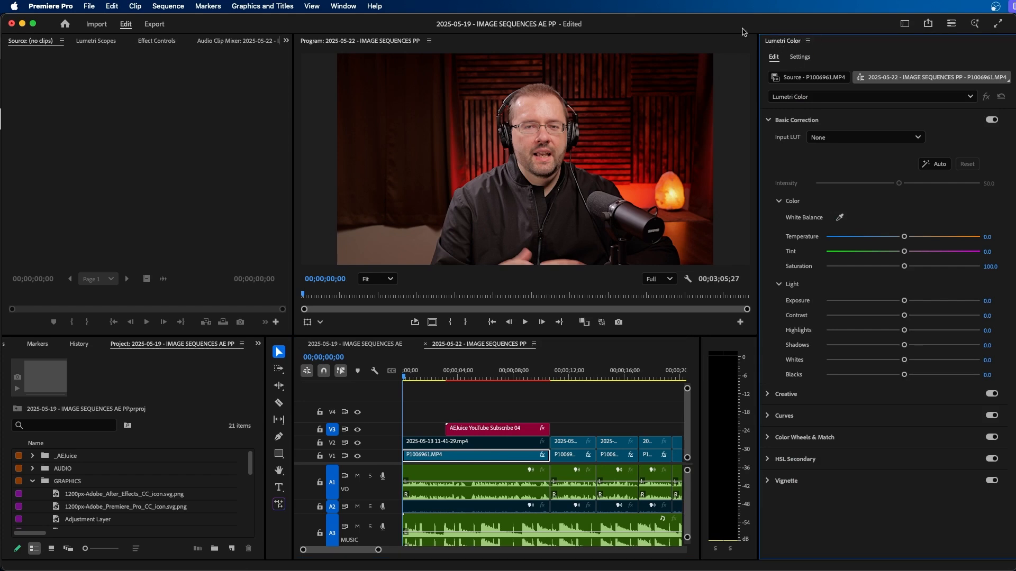
left_click(344, 5)
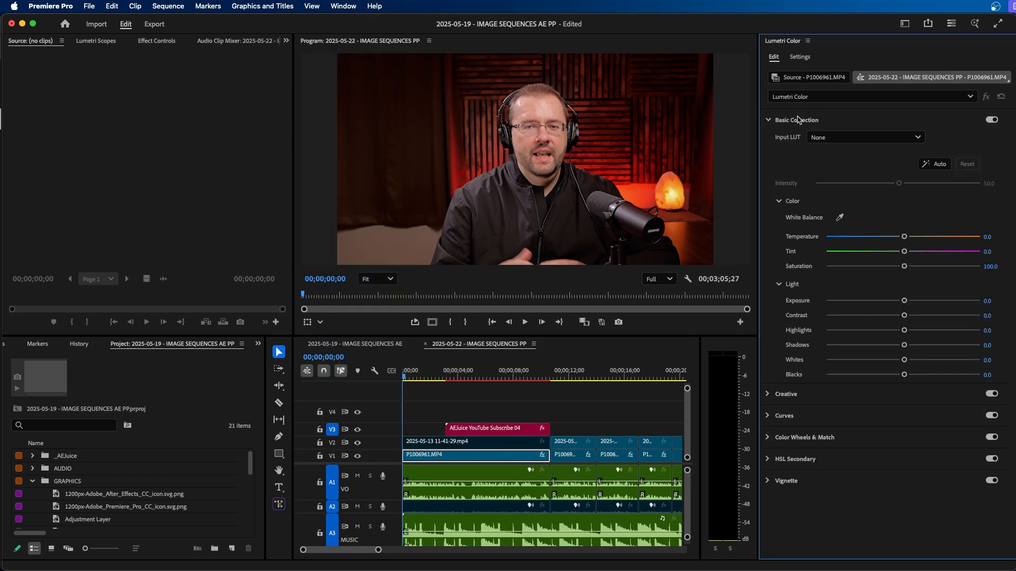
mouse_move(901, 286)
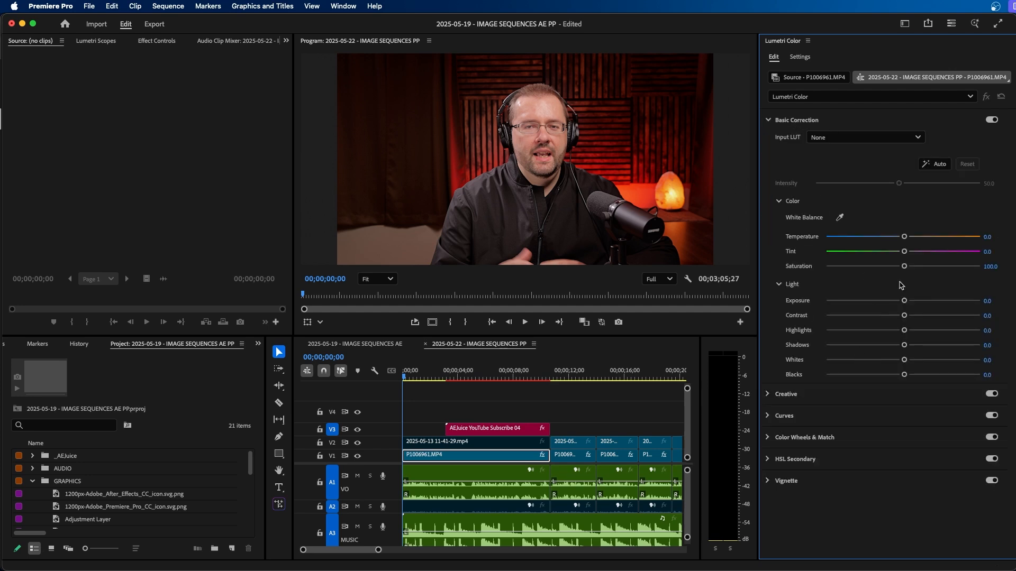
- Drop the first clip's Lumetri Saturation to 0 so it plays black and white
left_click_drag(905, 265, 832, 266)
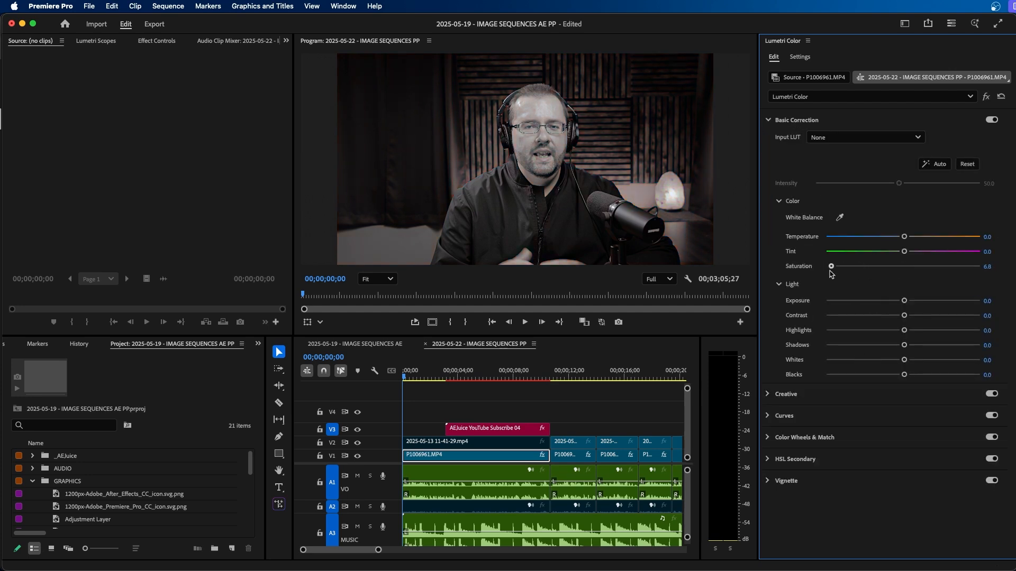
left_click_drag(832, 265, 827, 266)
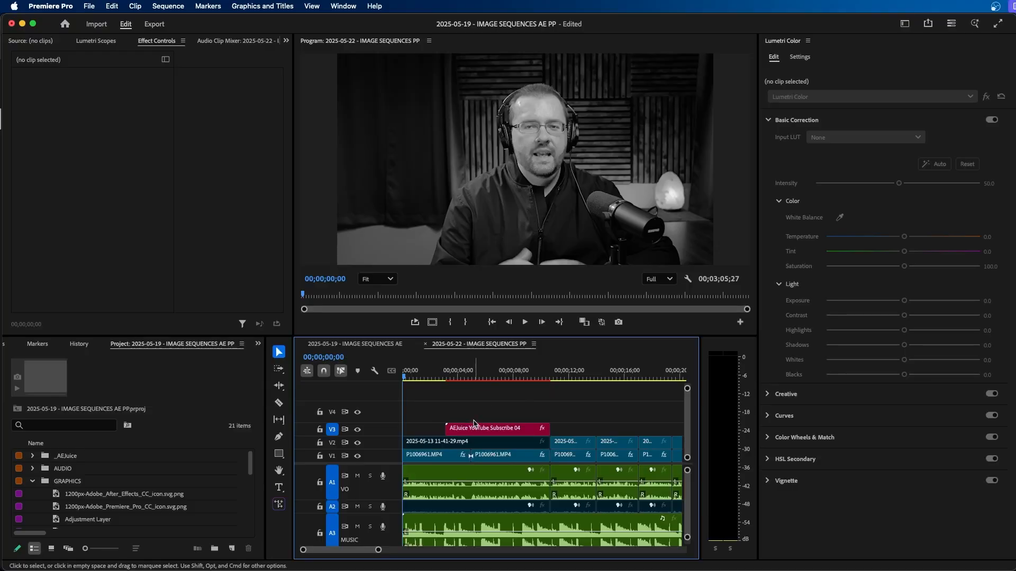
- Select the second talking-head clip on V1 as the target for the grade
left_click(433, 455)
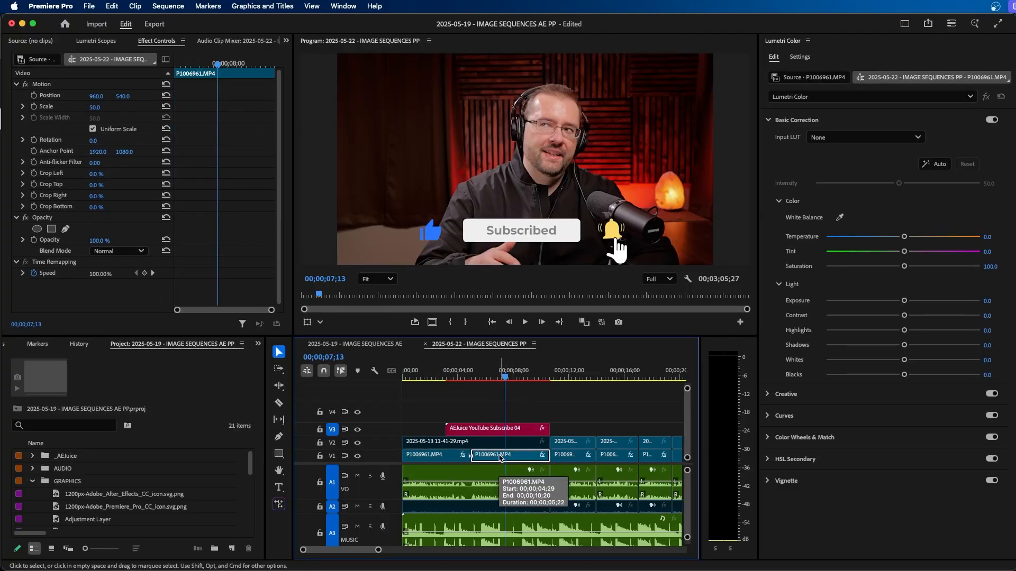
left_click(474, 481)
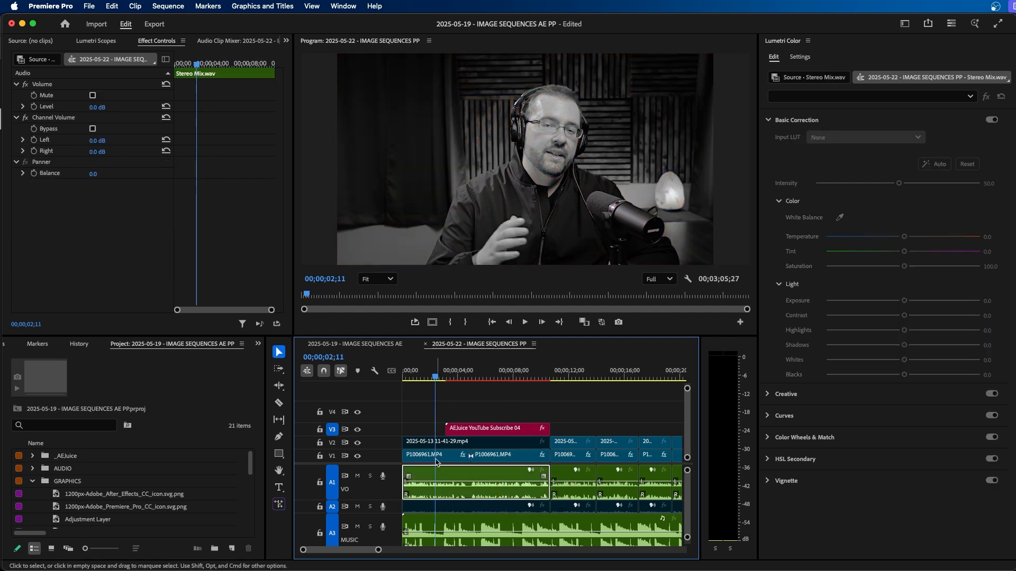
left_click(498, 455)
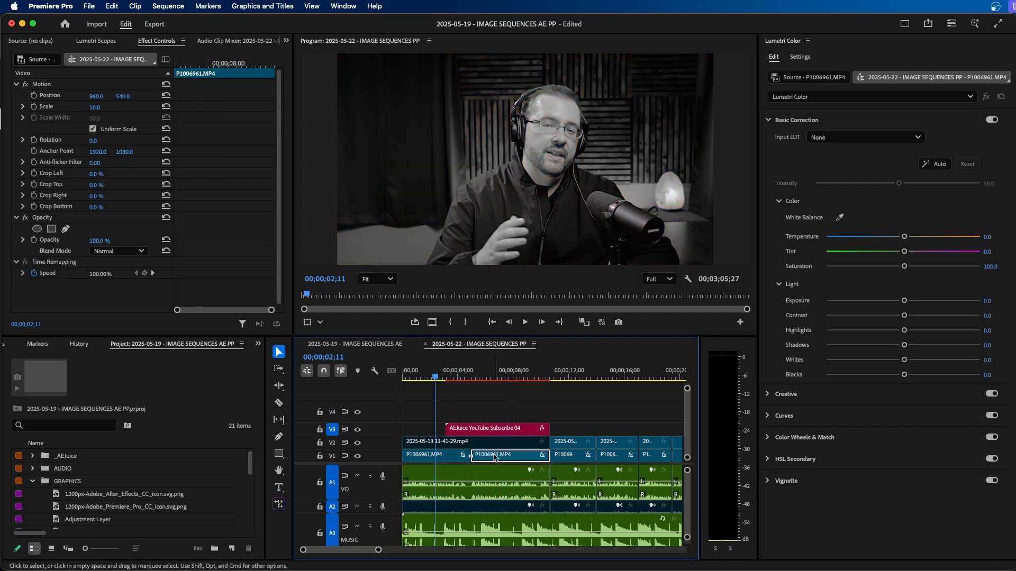
mouse_move(525, 394)
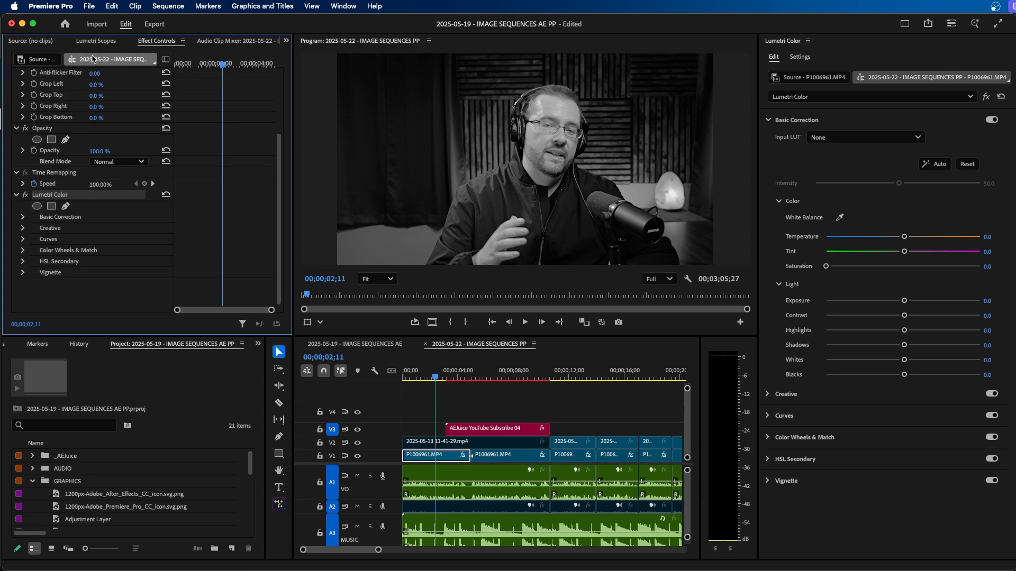
- Copy the first clip's Lumetri Color effect and apply it to the second clip
left_click(493, 377)
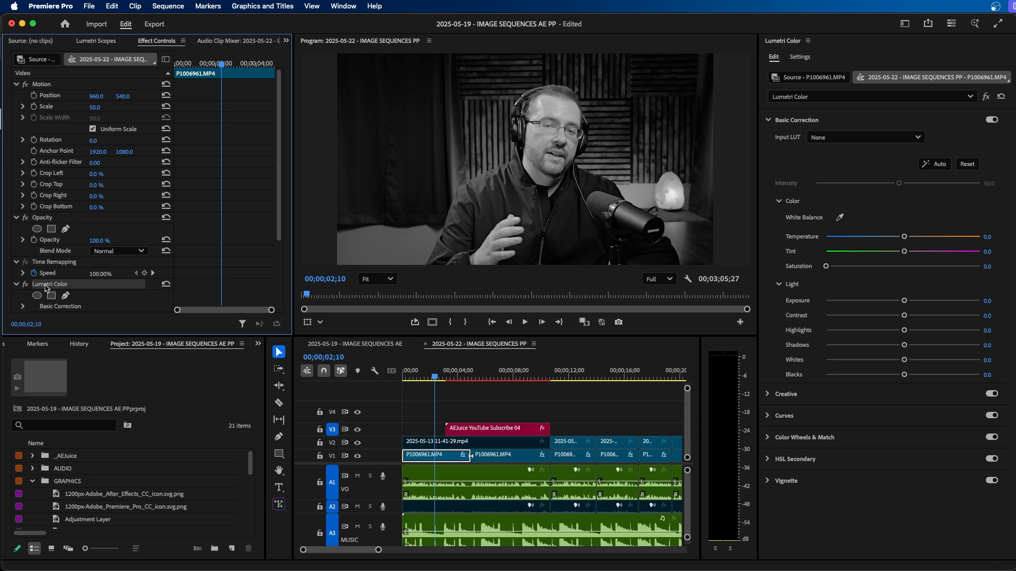
left_click(107, 6)
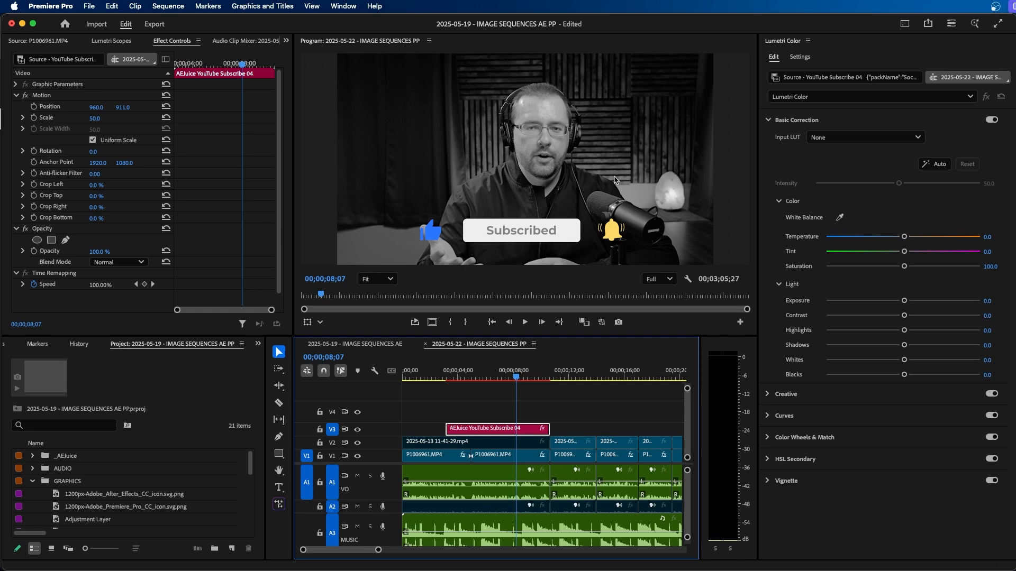
mouse_move(628, 145)
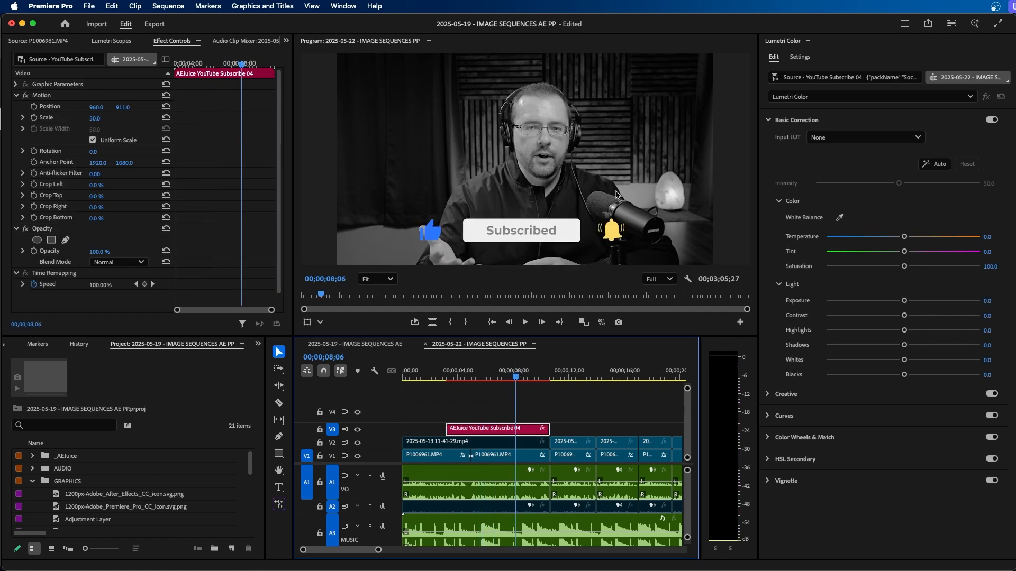
mouse_move(628, 216)
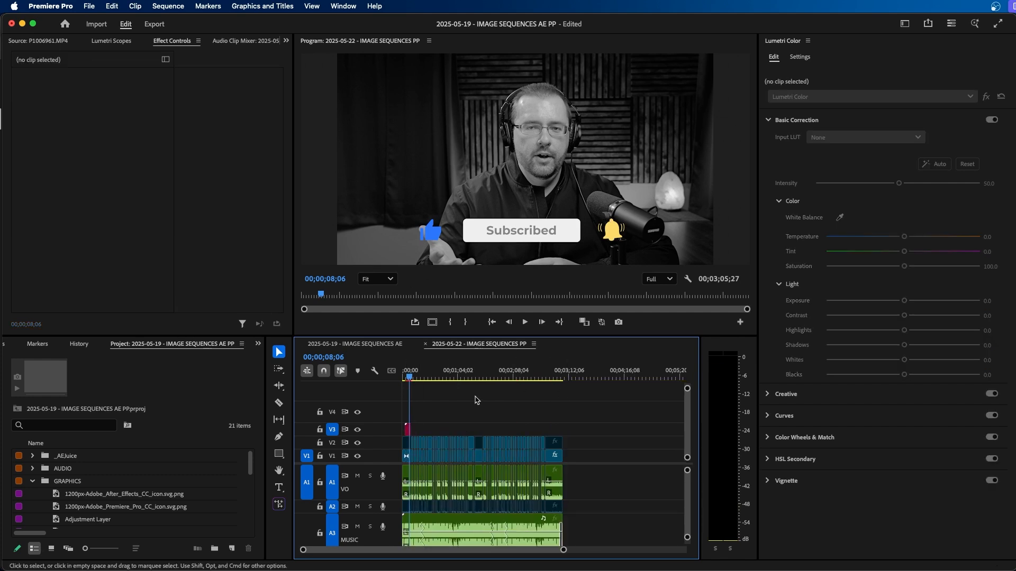
mouse_move(460, 411)
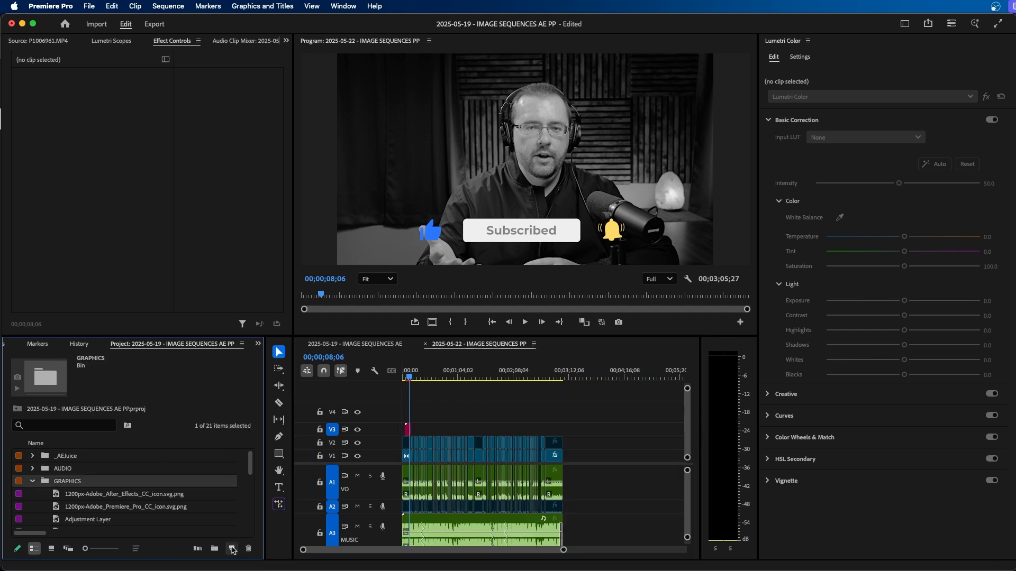
- Create a new Adjustment Layer project item
left_click(231, 548)
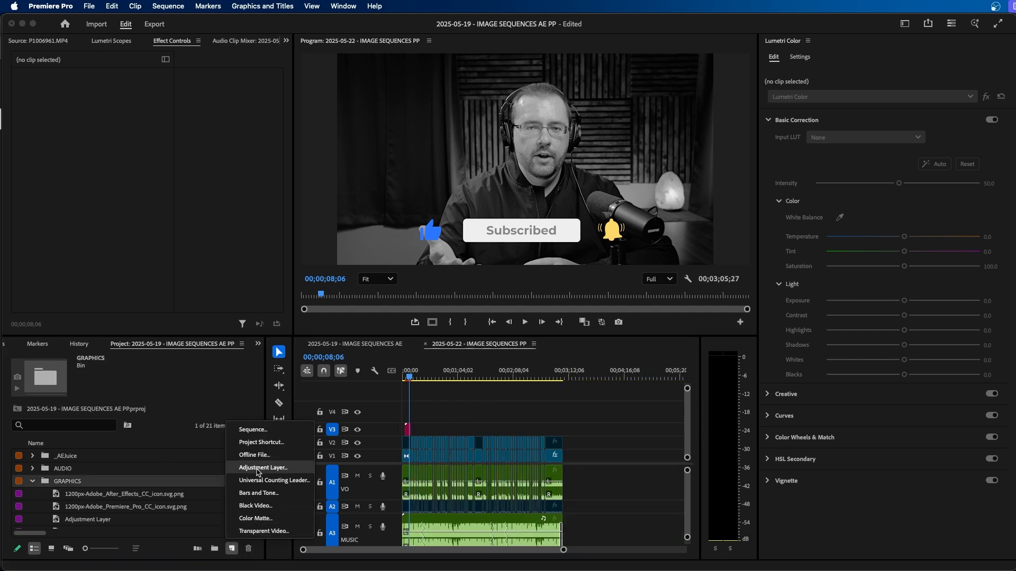
left_click(262, 467)
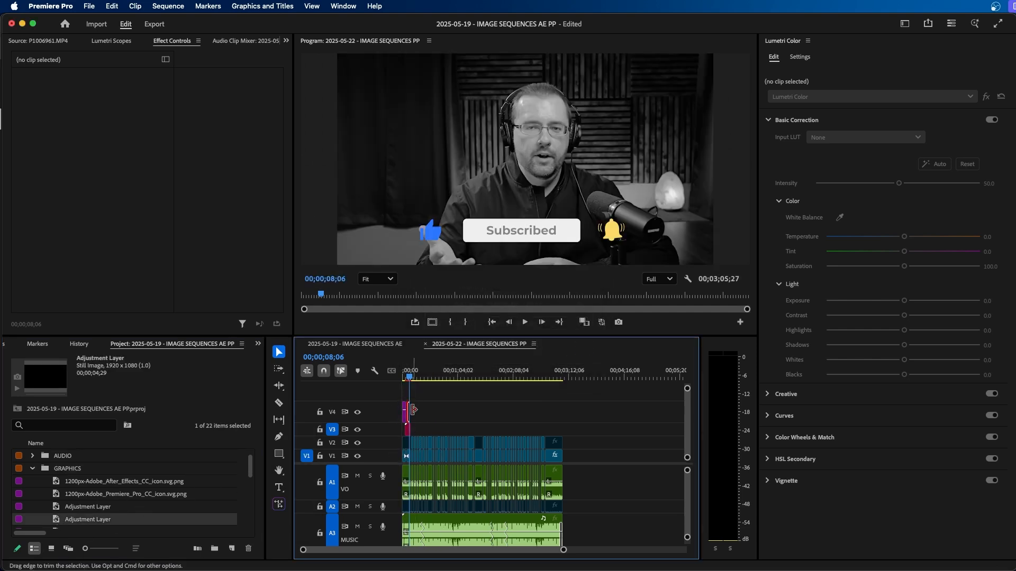
- Stretch the adjustment layer on V4 across the whole sequence and select it
left_click_drag(413, 410, 570, 402)
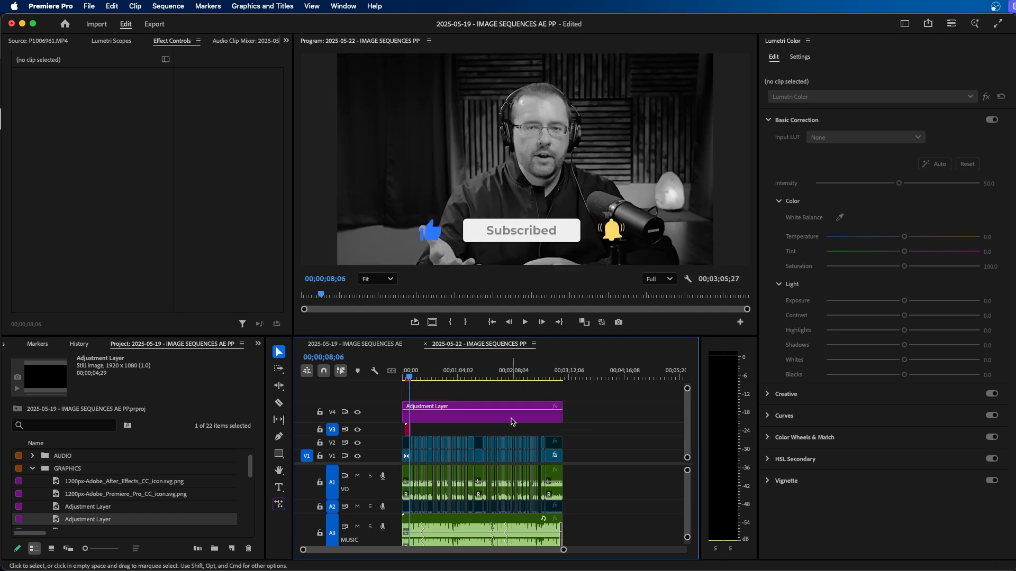
left_click(481, 411)
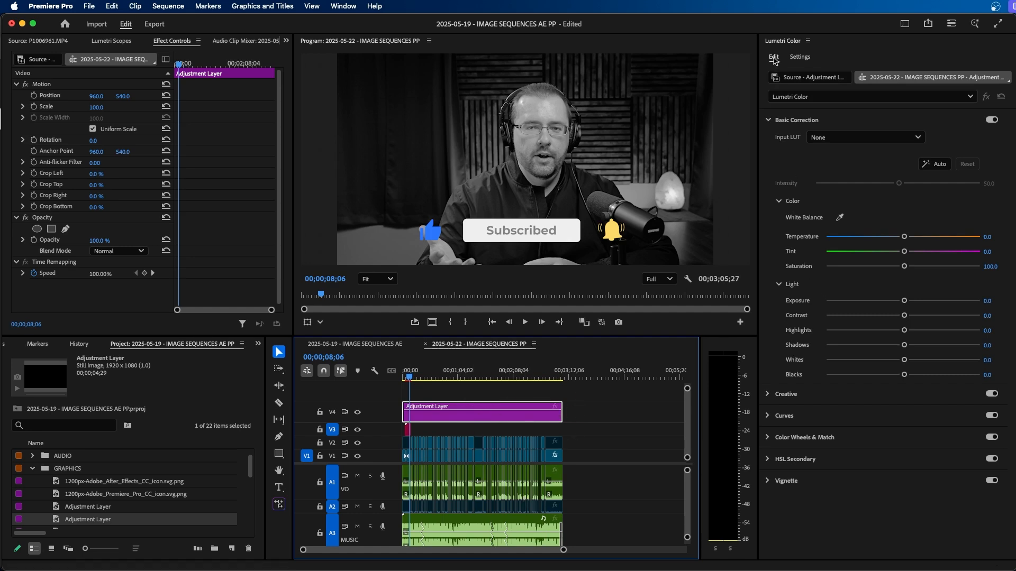
- Lower the adjustment layer's saturation and scrub later footage to check the effect
left_click_drag(898, 265, 890, 266)
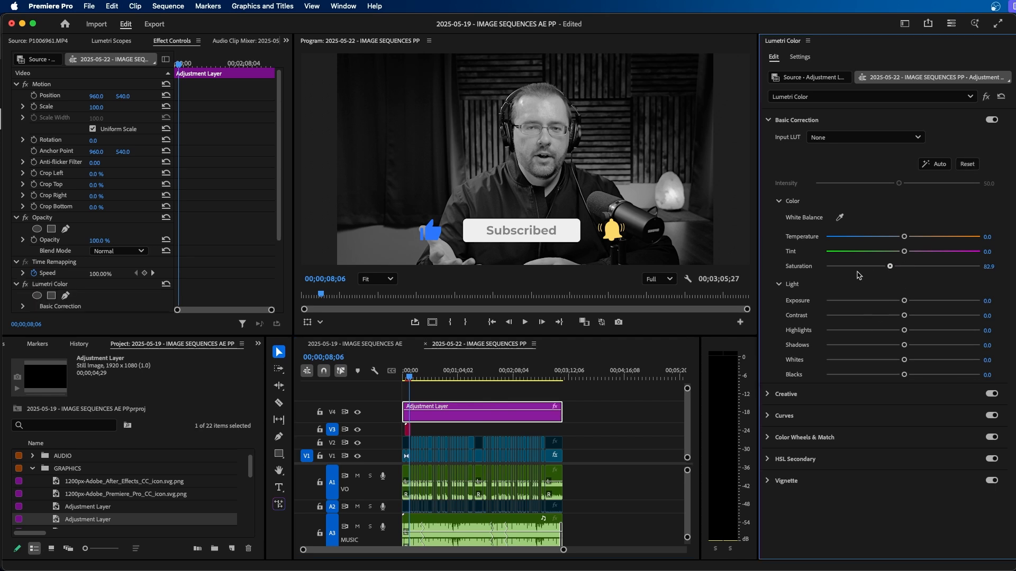
left_click(637, 421)
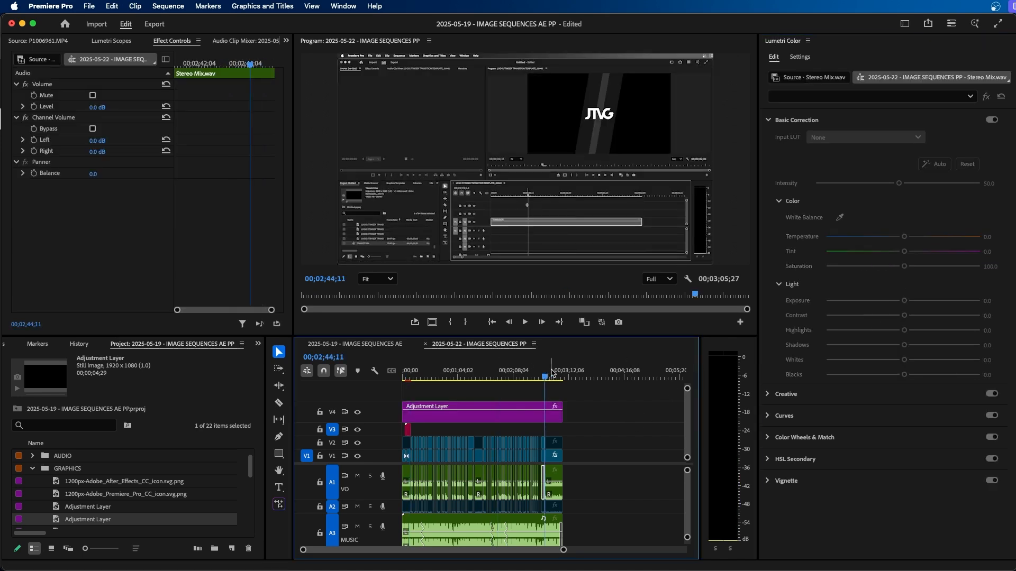
left_click(553, 377)
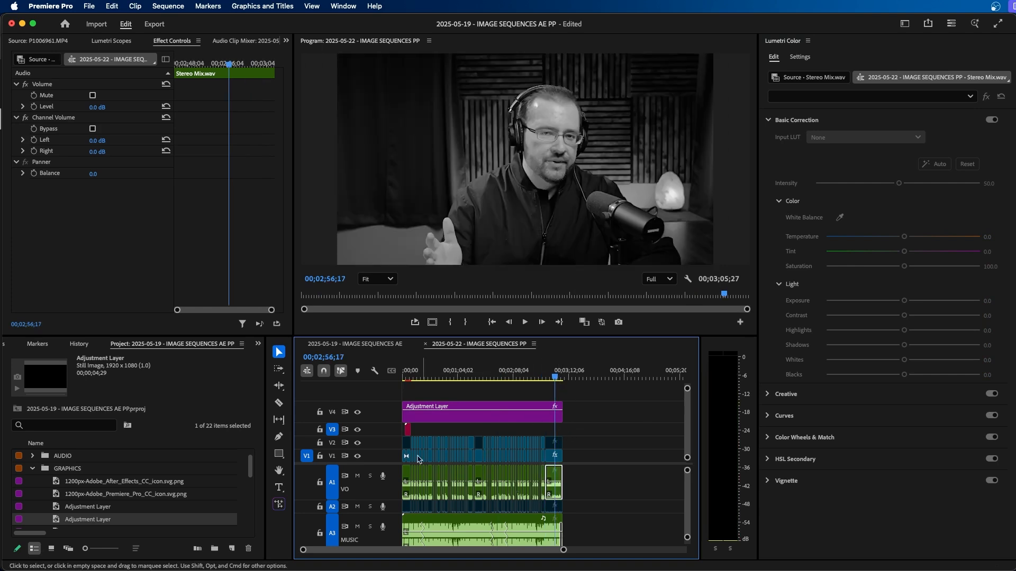
mouse_move(474, 430)
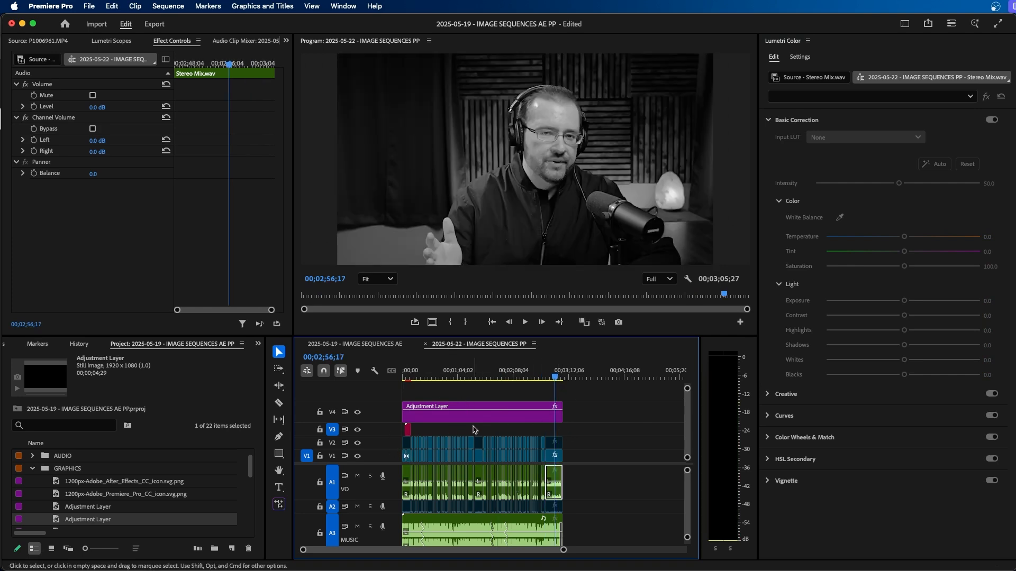
- Select the adjustment layer clip on V4 so it can be deleted
left_click(480, 413)
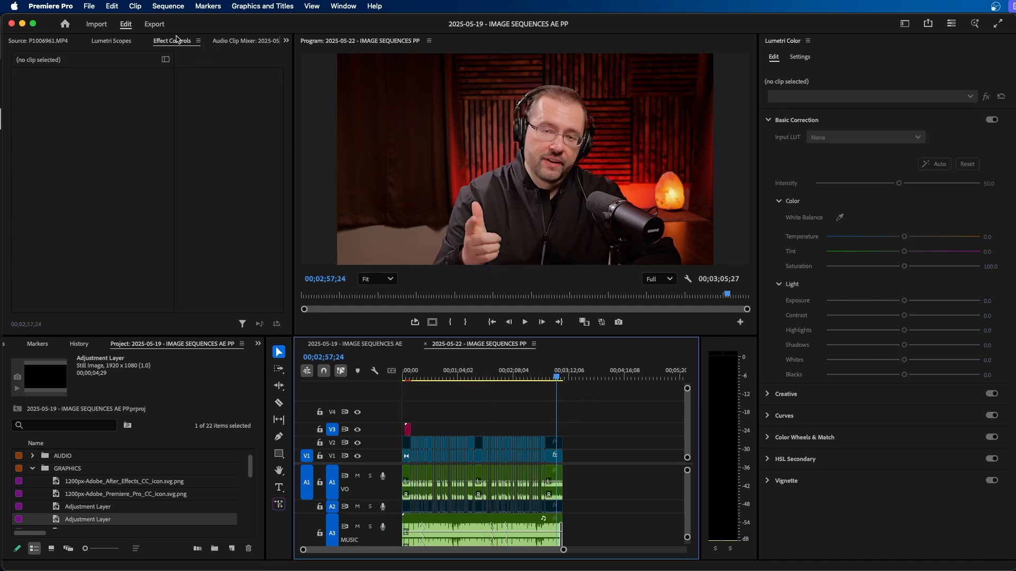
- In Export settings, enable the Lumetri Look / LUT effect
left_click(154, 23)
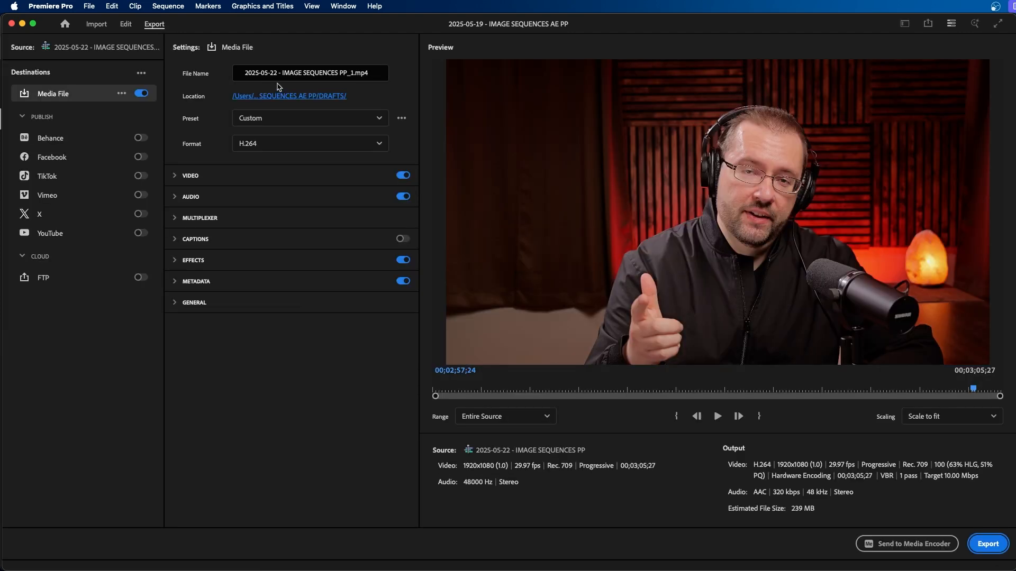
left_click(174, 261)
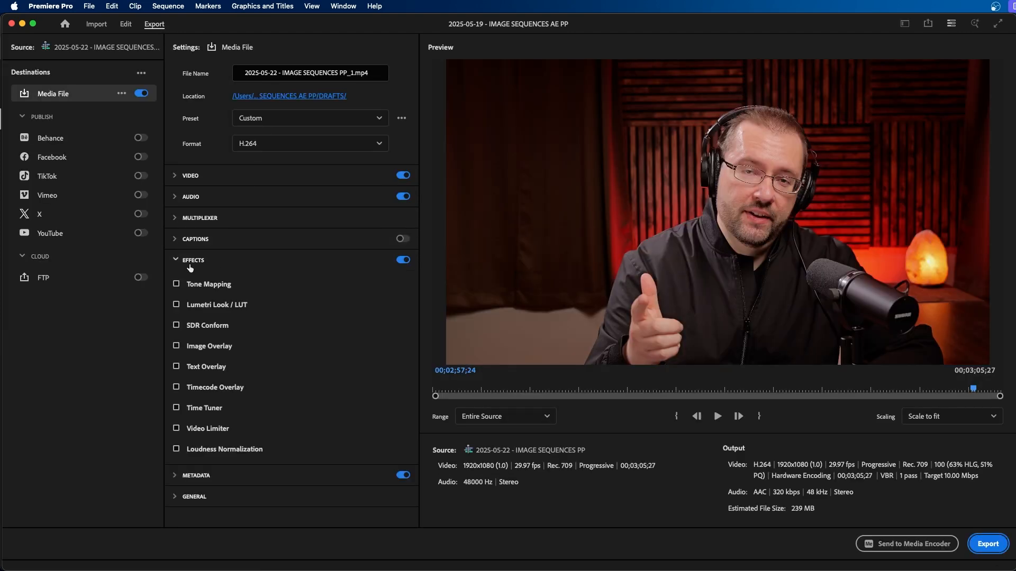
mouse_move(239, 308)
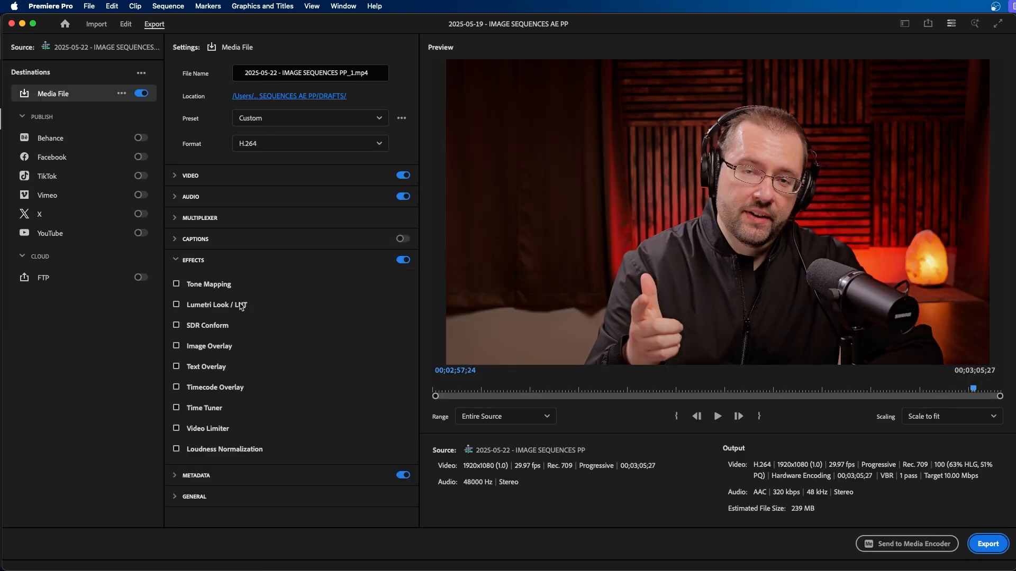
left_click(176, 305)
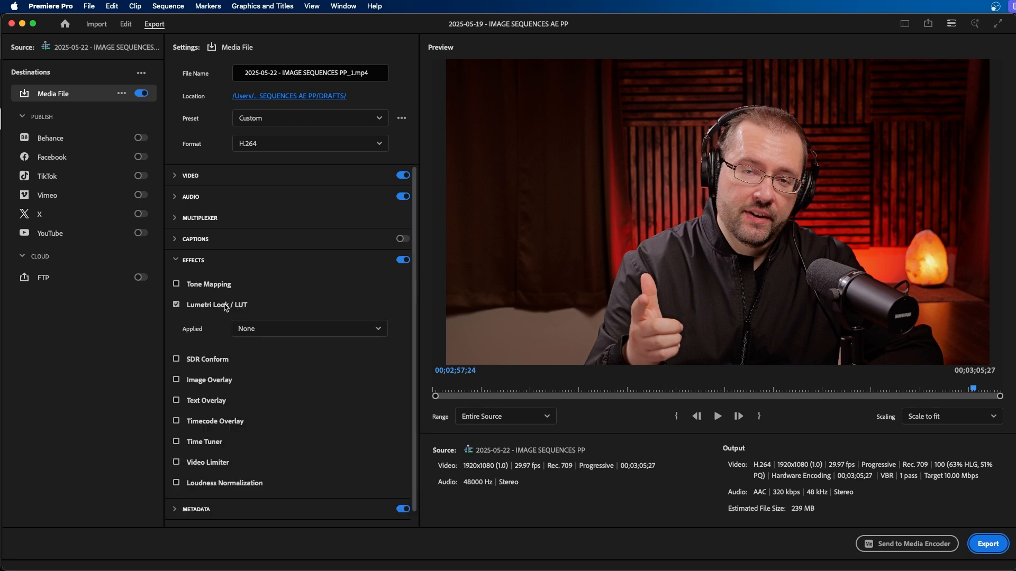
- Choose the SL NOIR NOUVELLE black-and-white look as the applied LUT
left_click(309, 328)
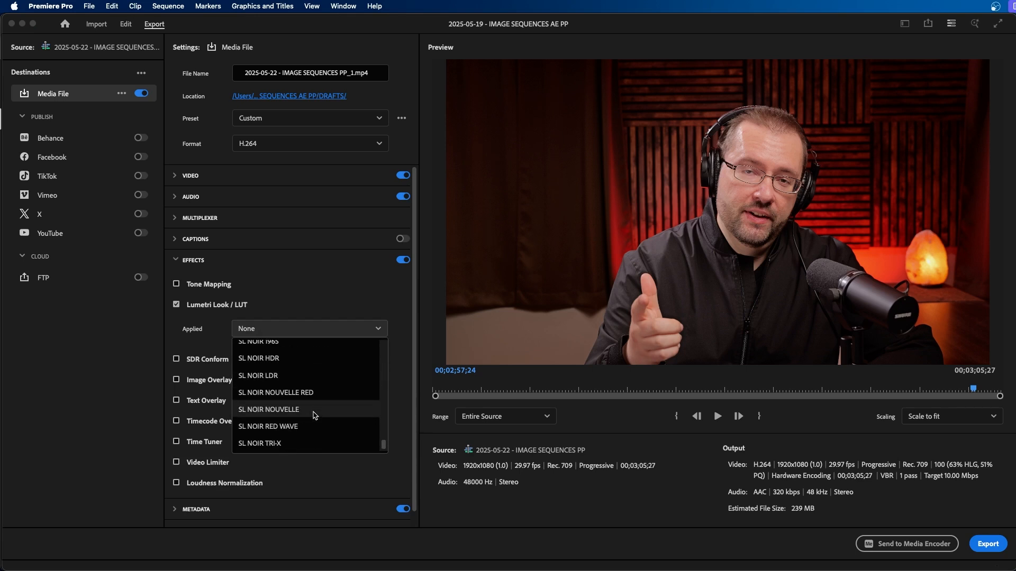
mouse_move(285, 412)
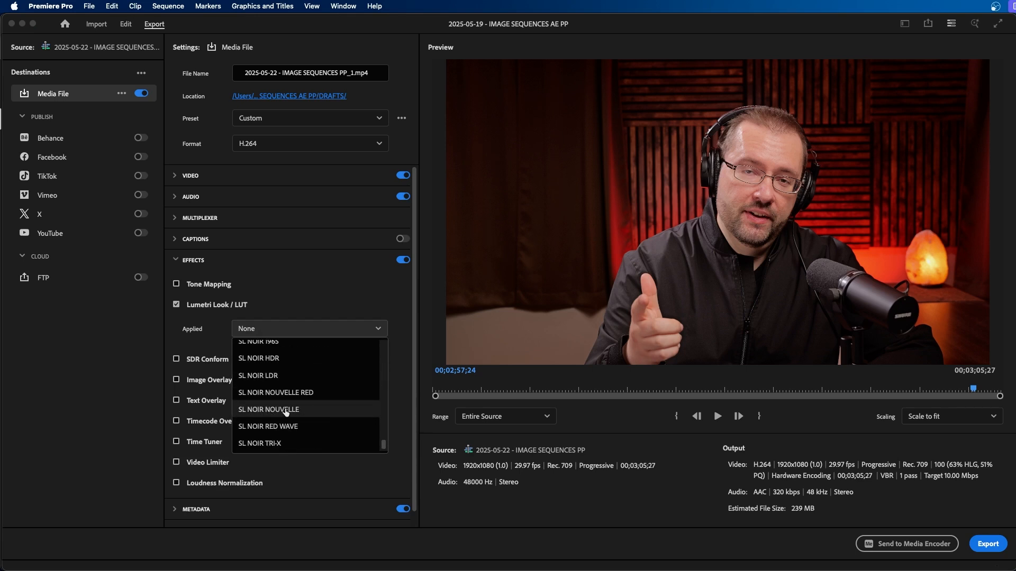
left_click(269, 409)
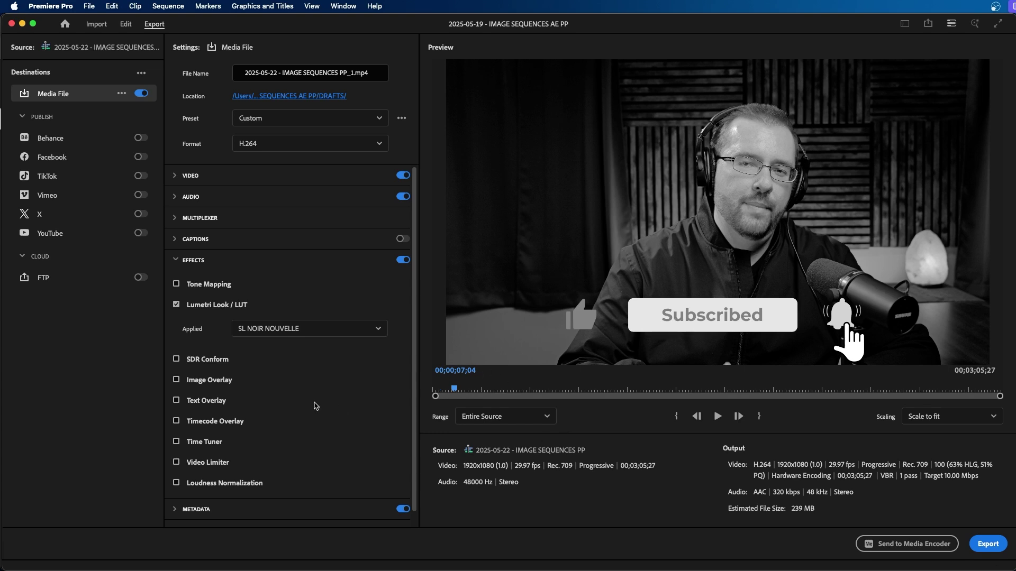
mouse_move(284, 364)
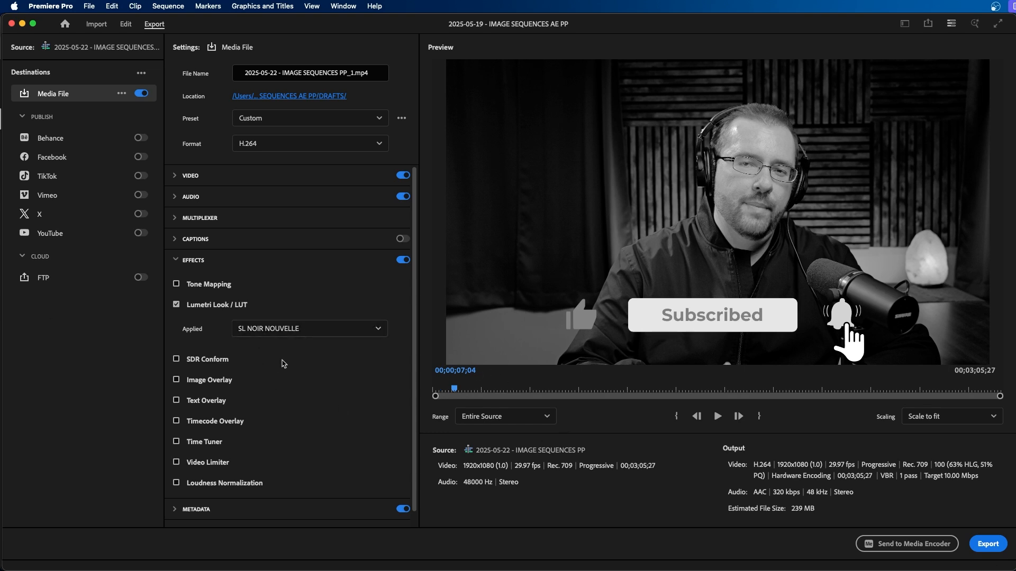
mouse_move(518, 478)
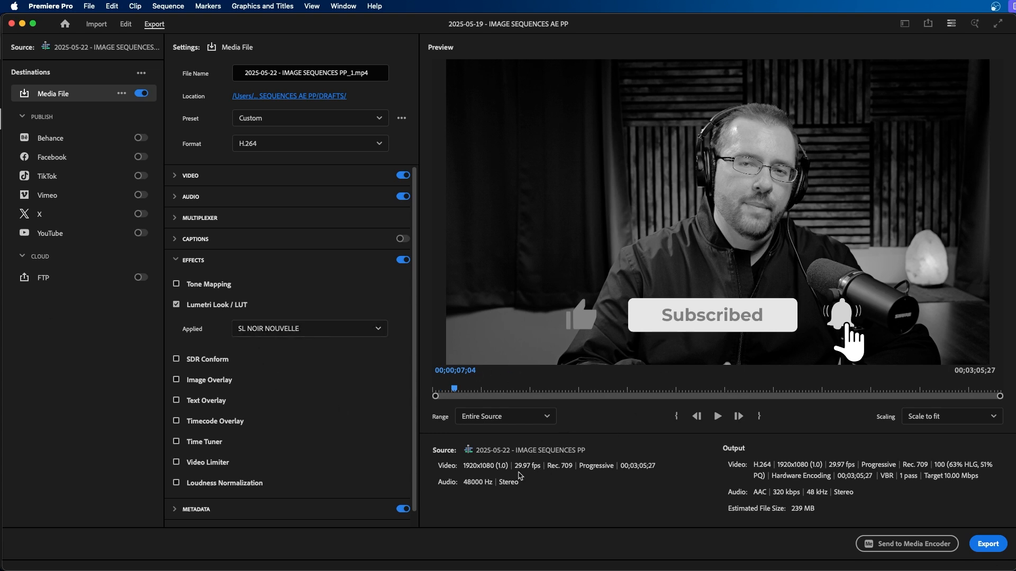
mouse_move(864, 225)
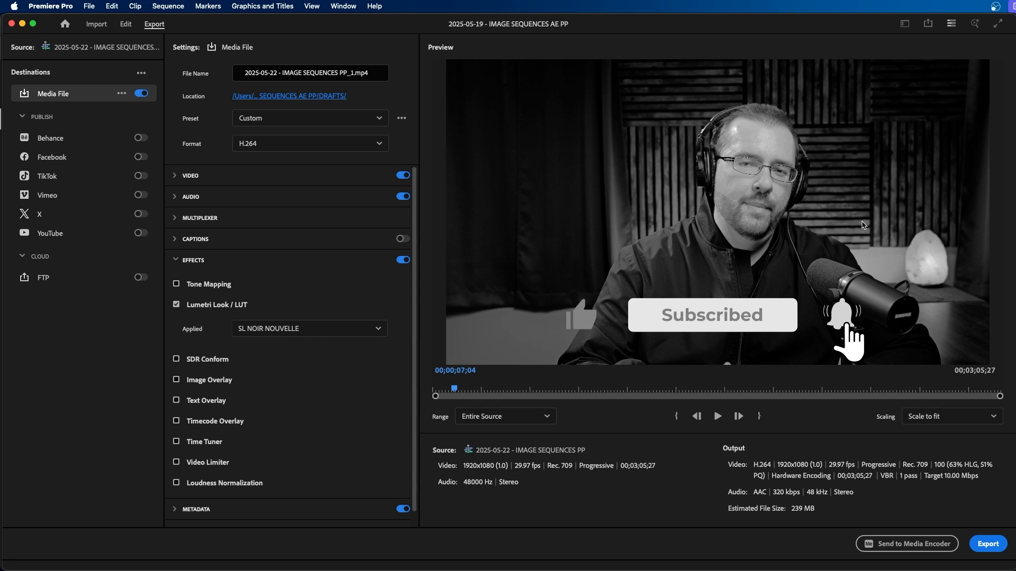
mouse_move(371, 346)
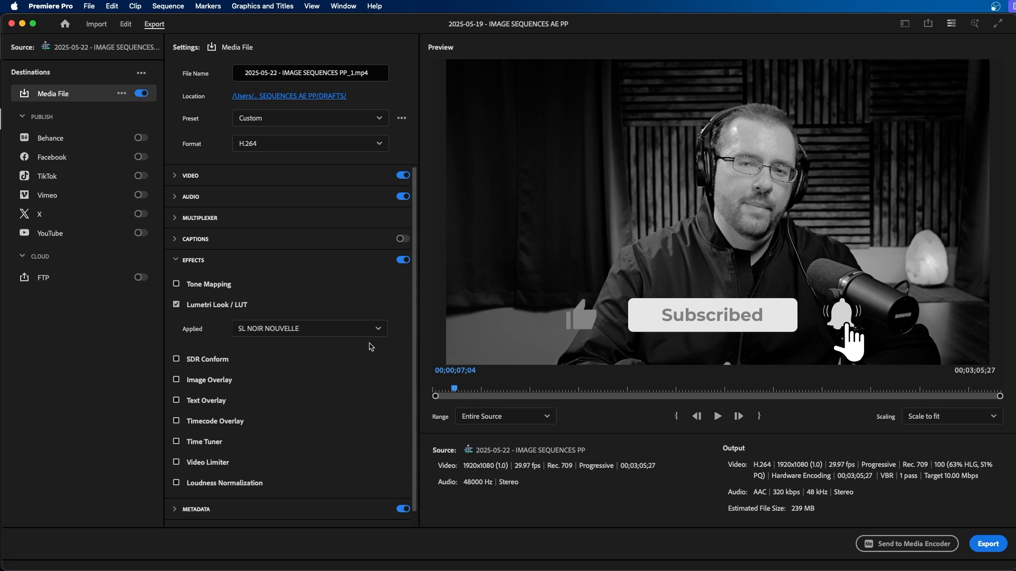